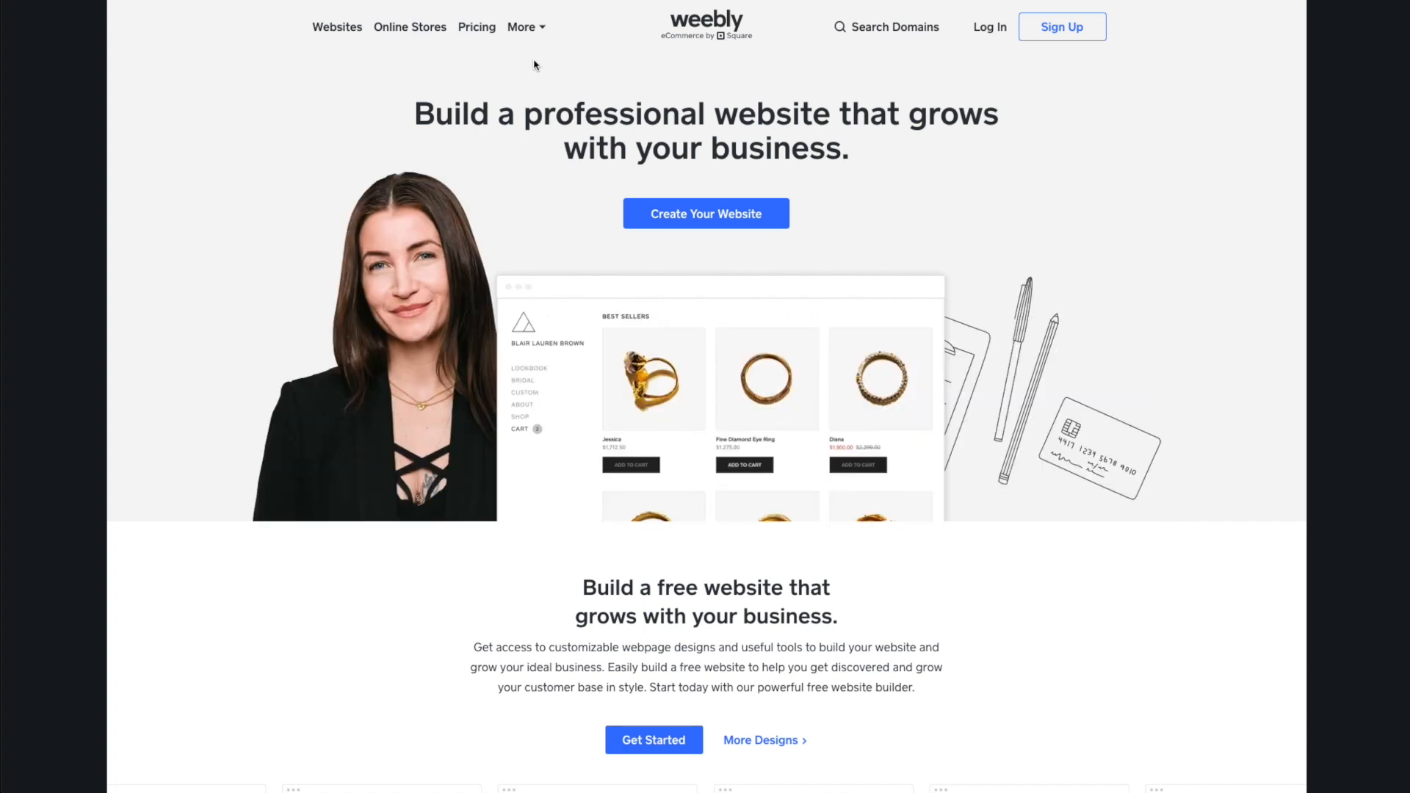
Open Pricing and scroll through the site-feature and eCommerce tables, then back to the plan tiers
click(477, 27)
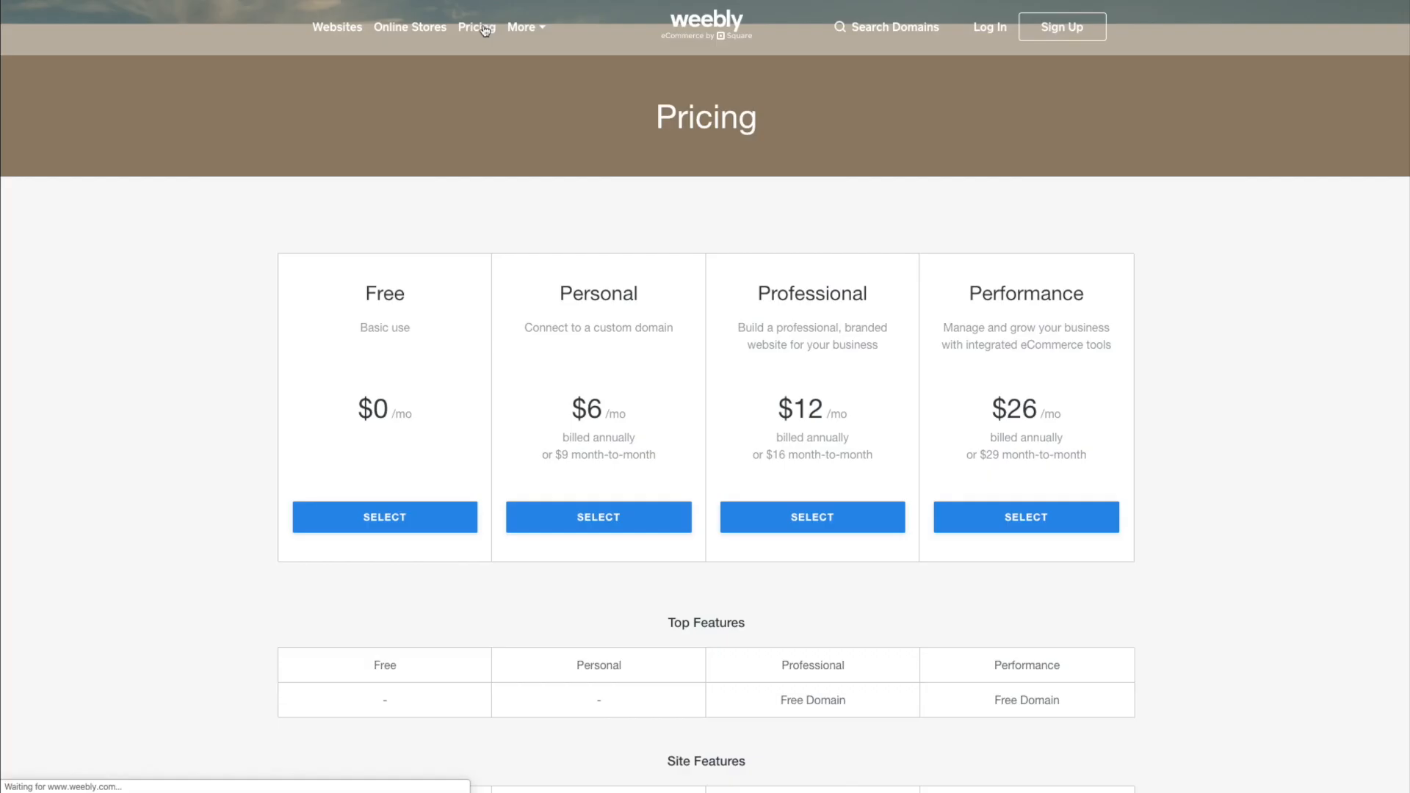
scroll(down, 3)
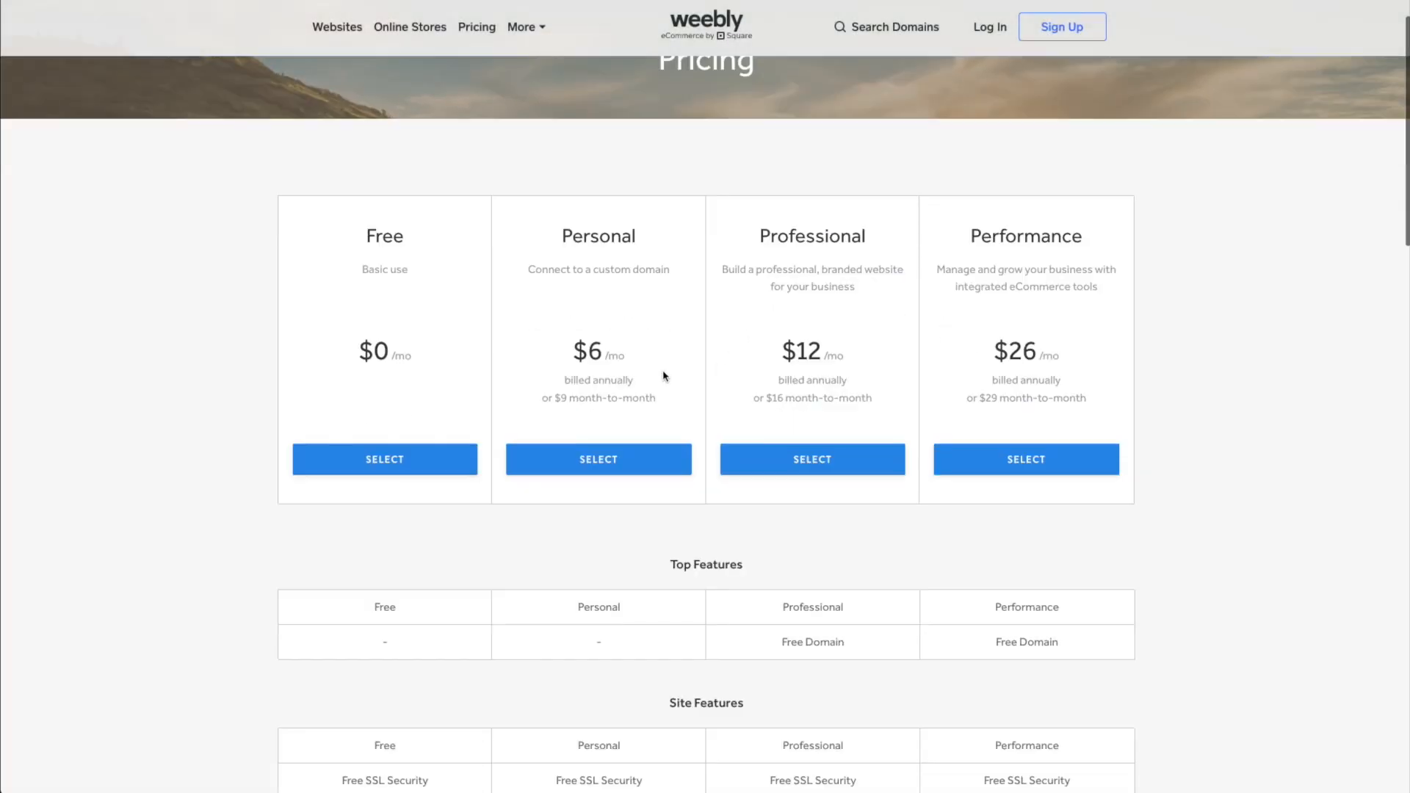
scroll(down, 3)
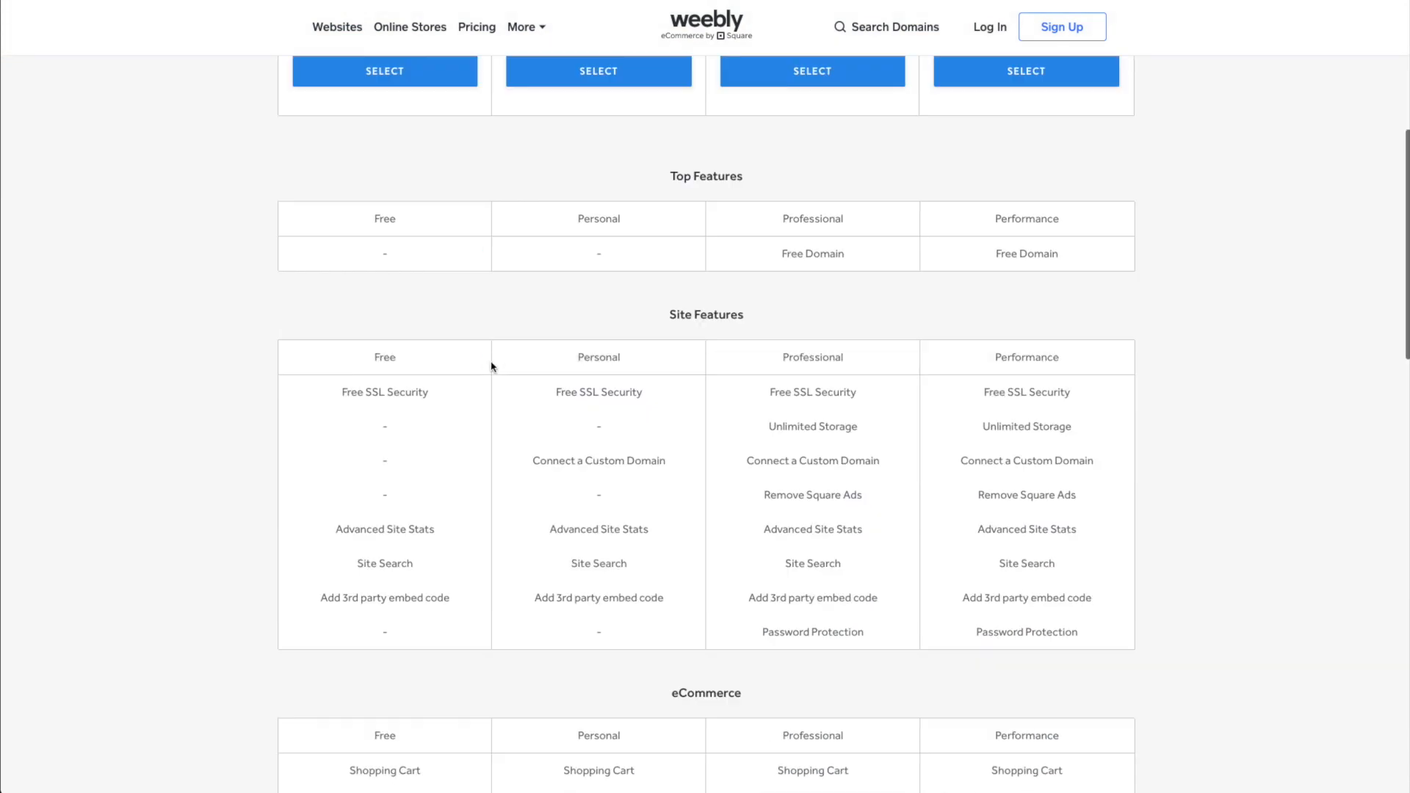
scroll(down, 3)
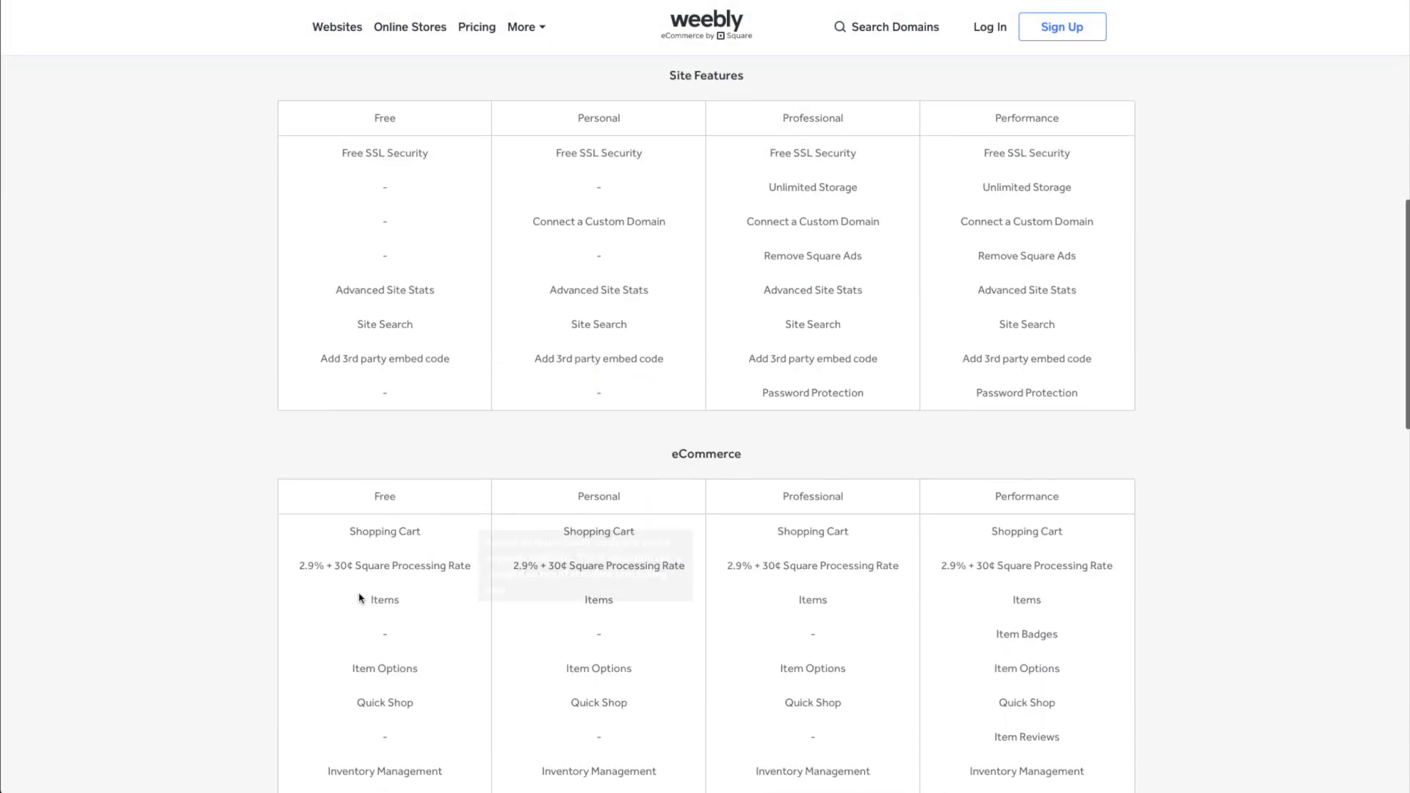
scroll(down, 3)
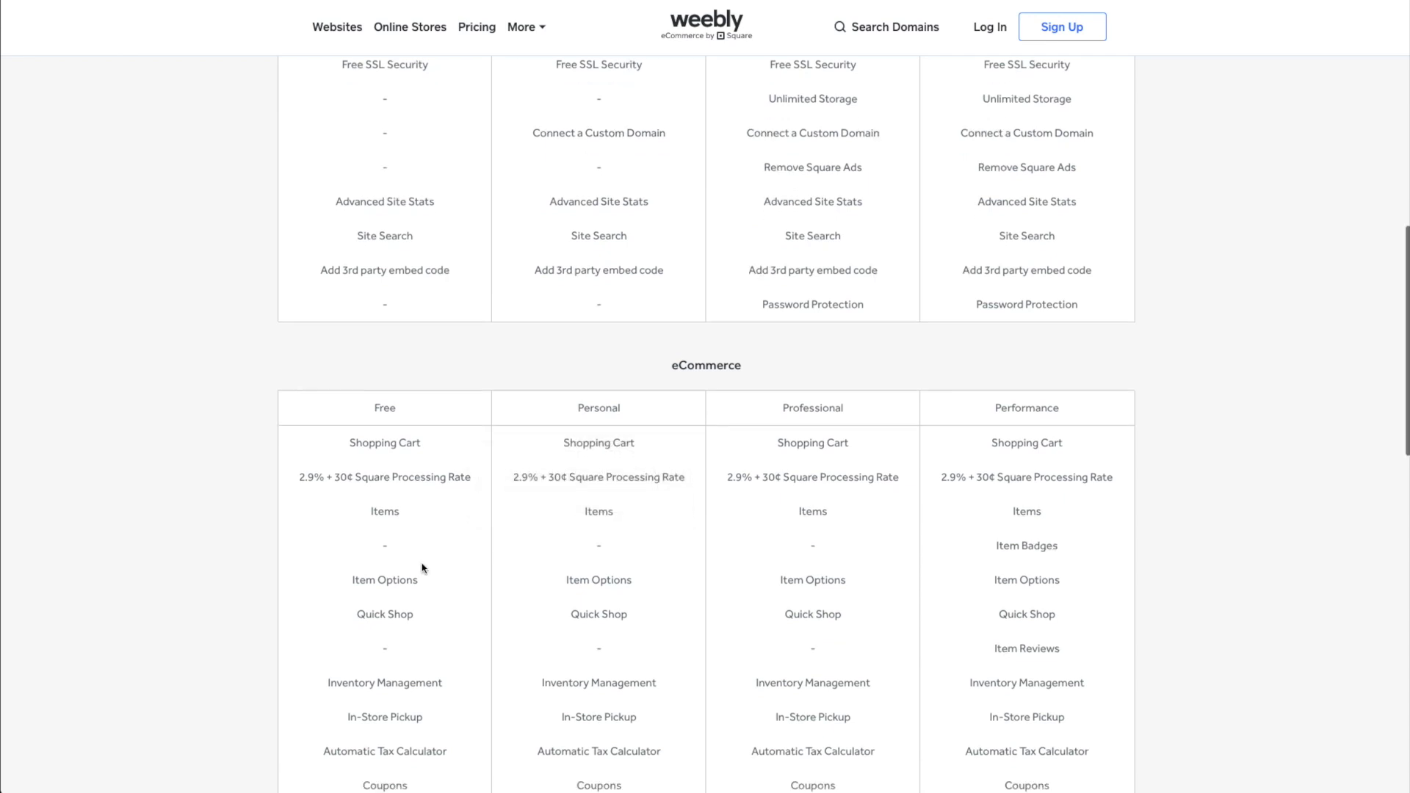
scroll(up, 3)
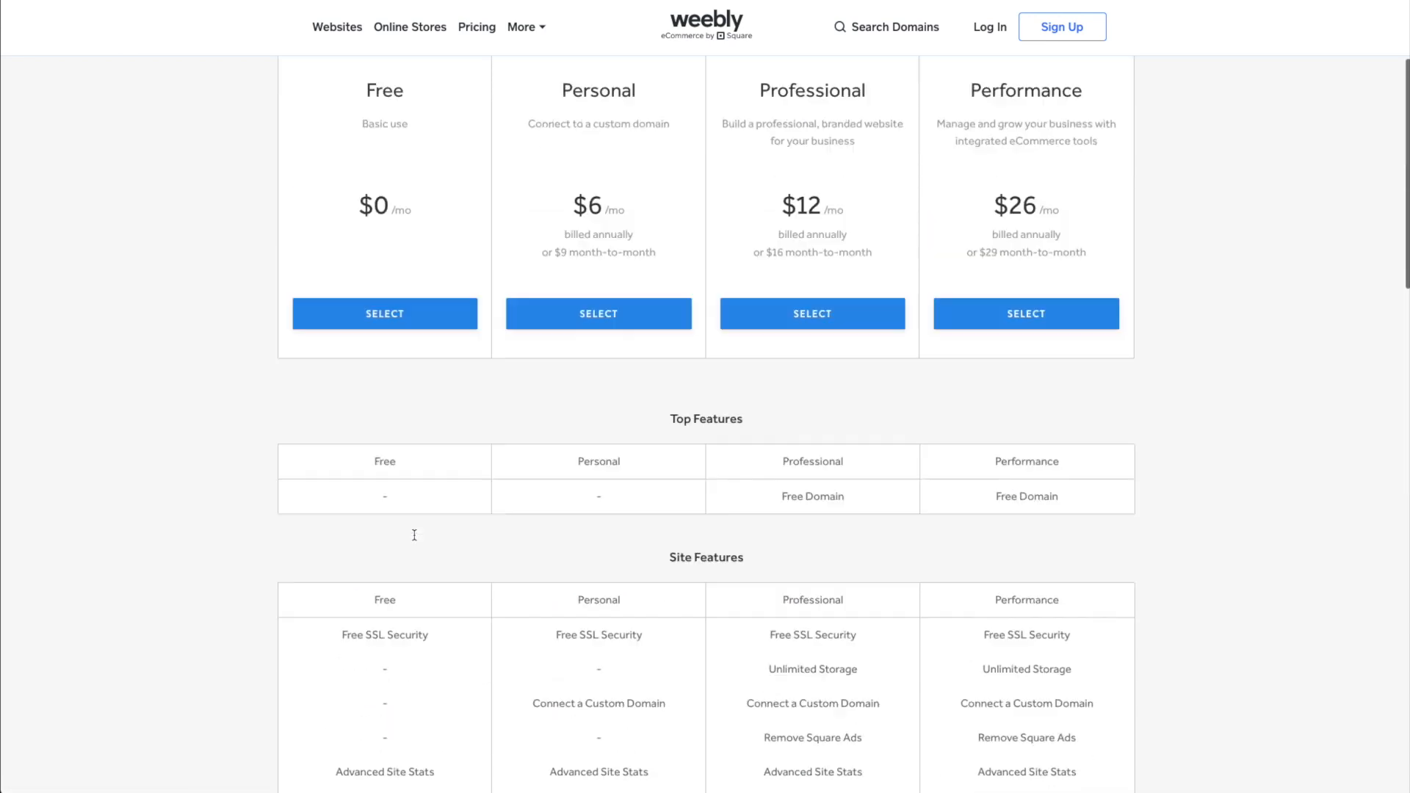
scroll(up, 3)
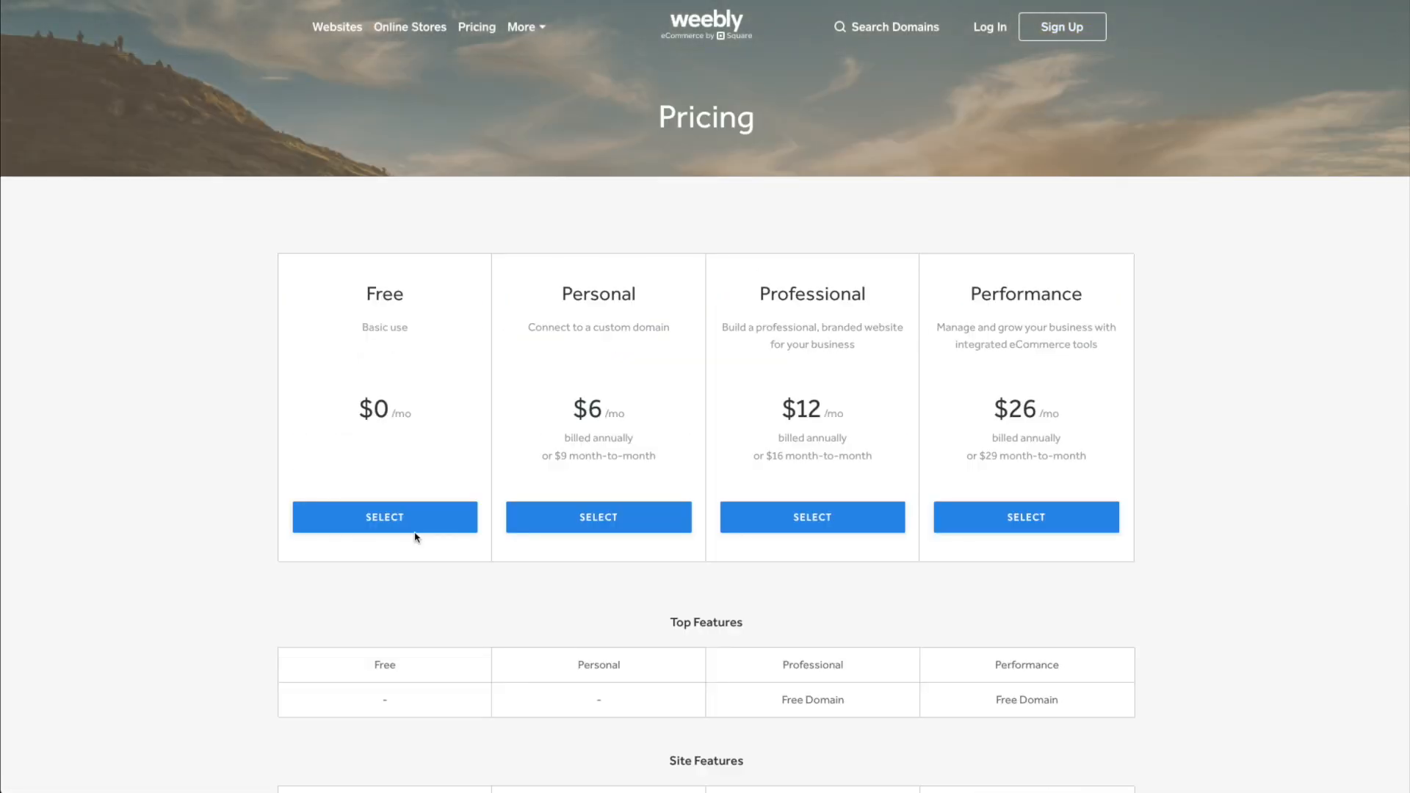
mouse_move(627, 424)
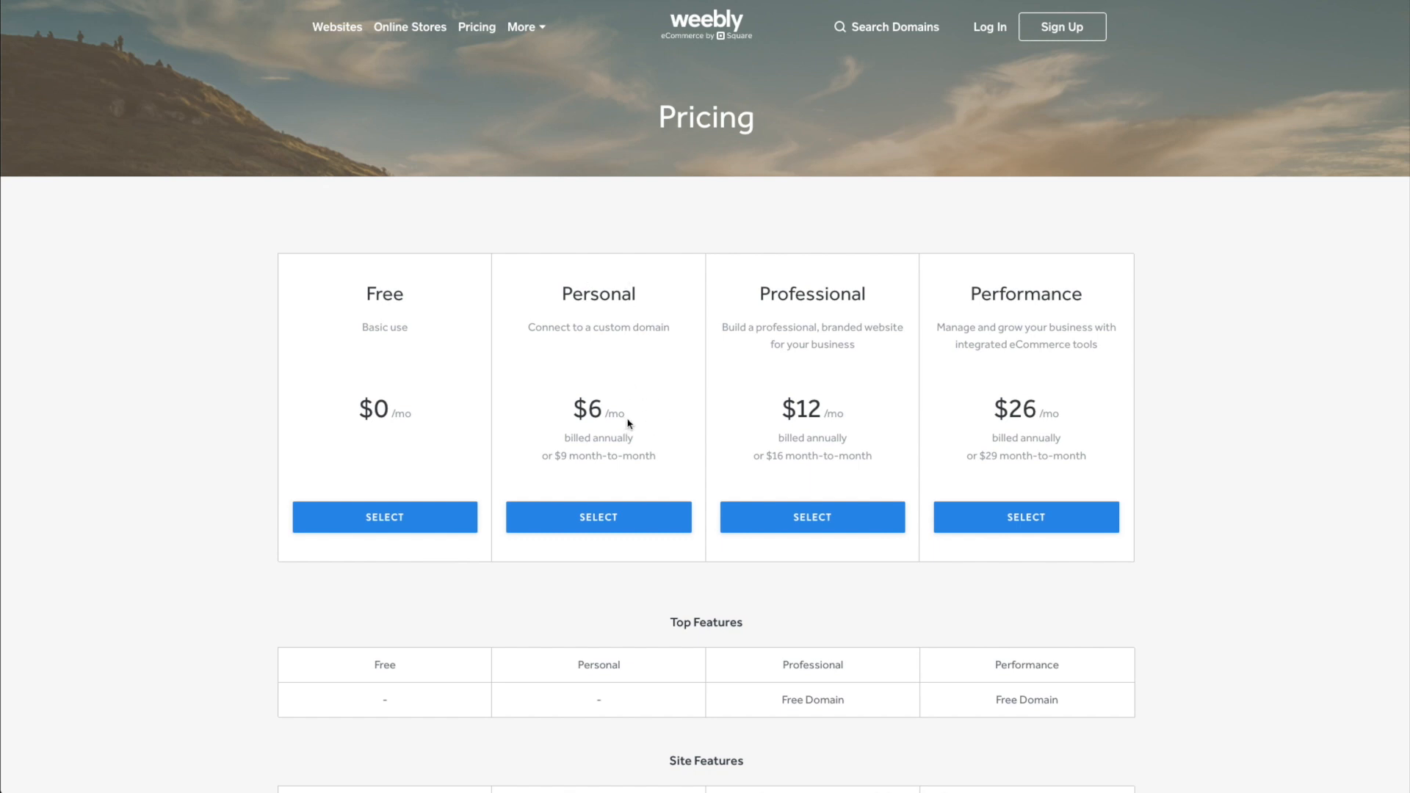
scroll(down, 3)
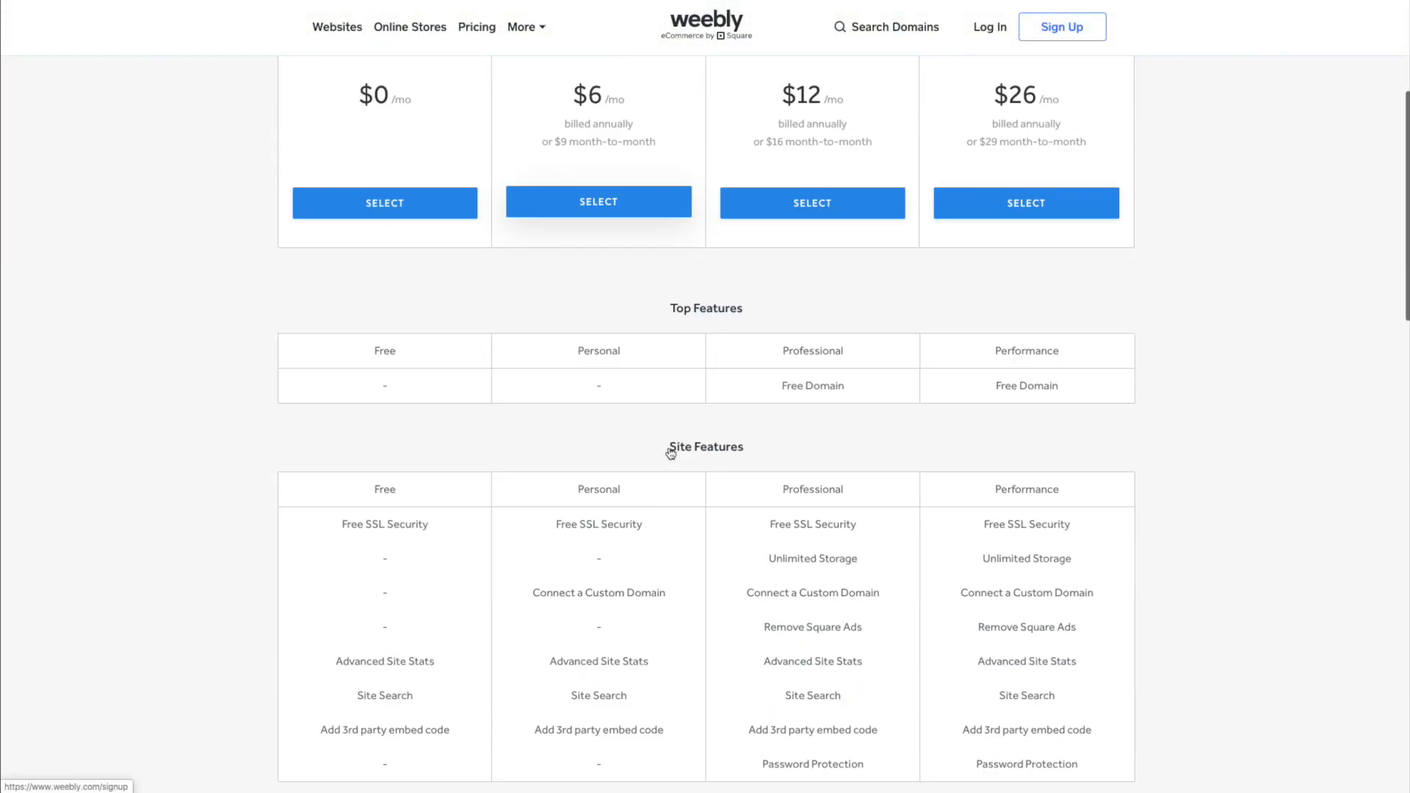
scroll(down, 3)
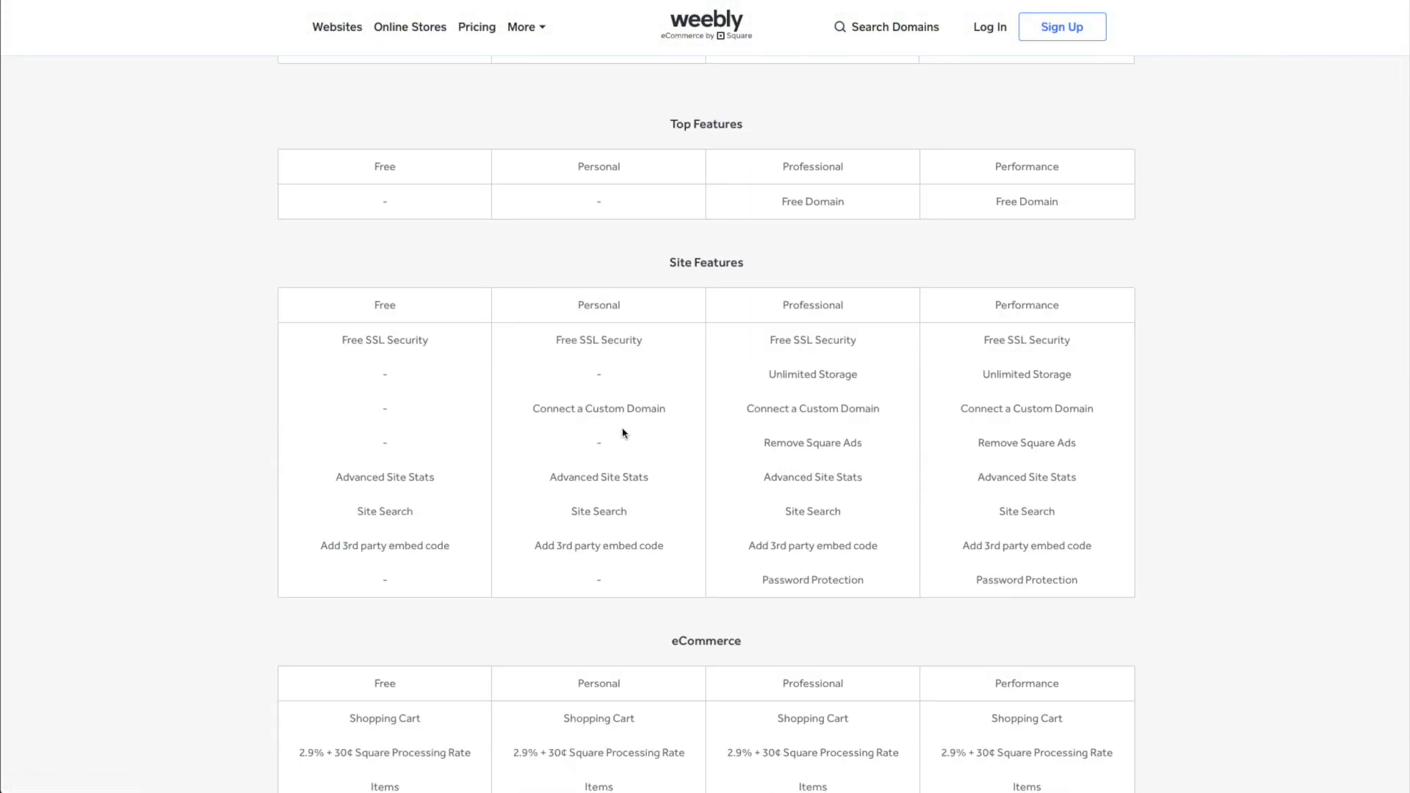
mouse_move(630, 424)
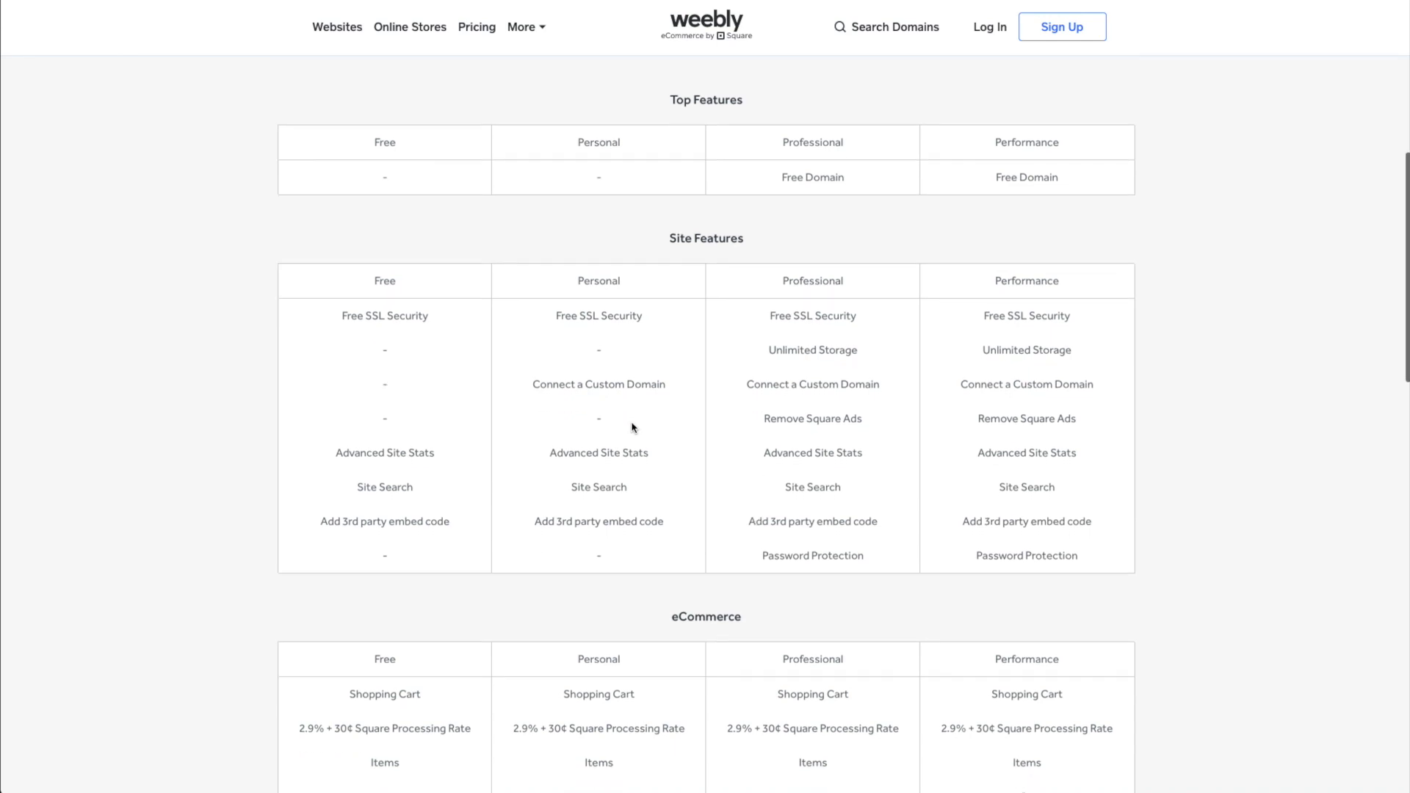
scroll(down, 3)
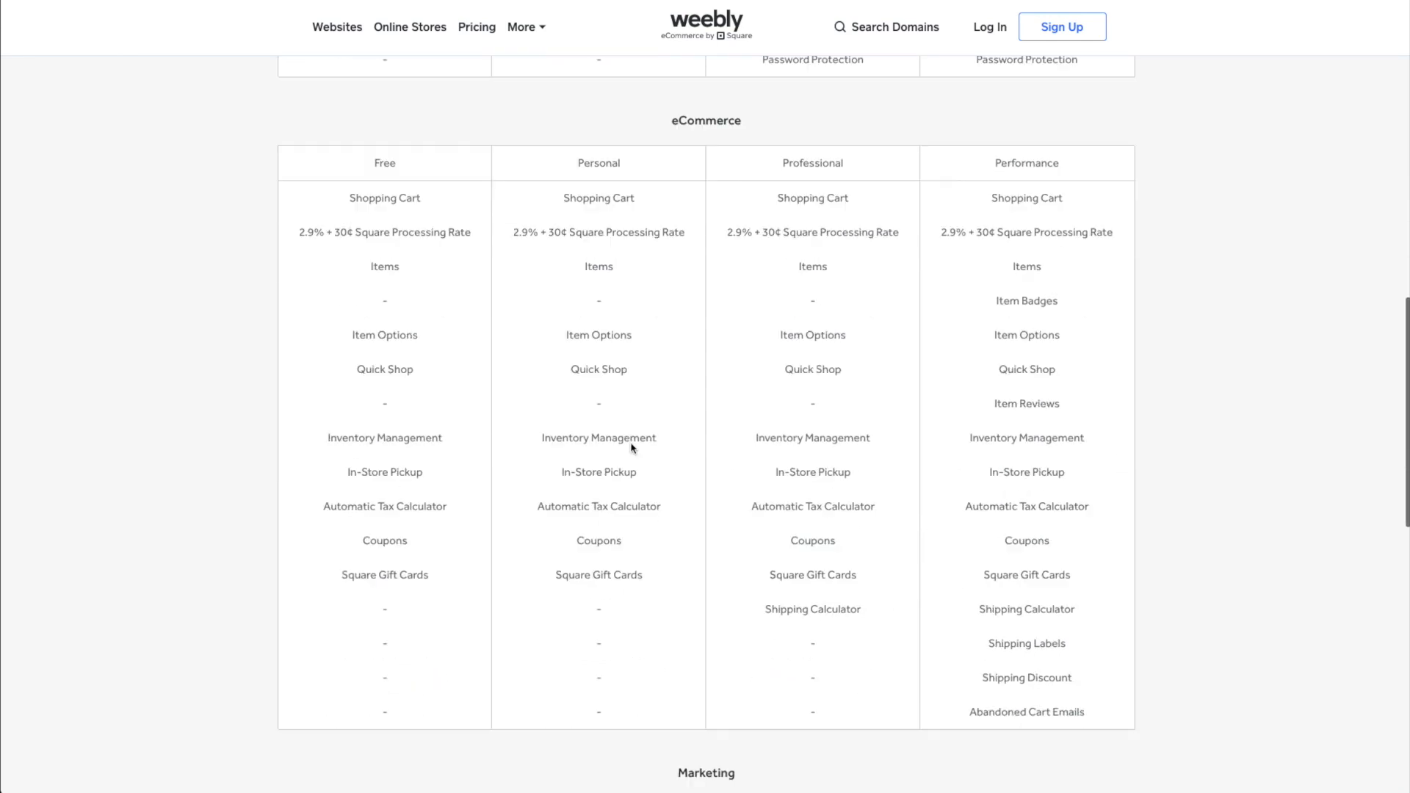
scroll(up, 3)
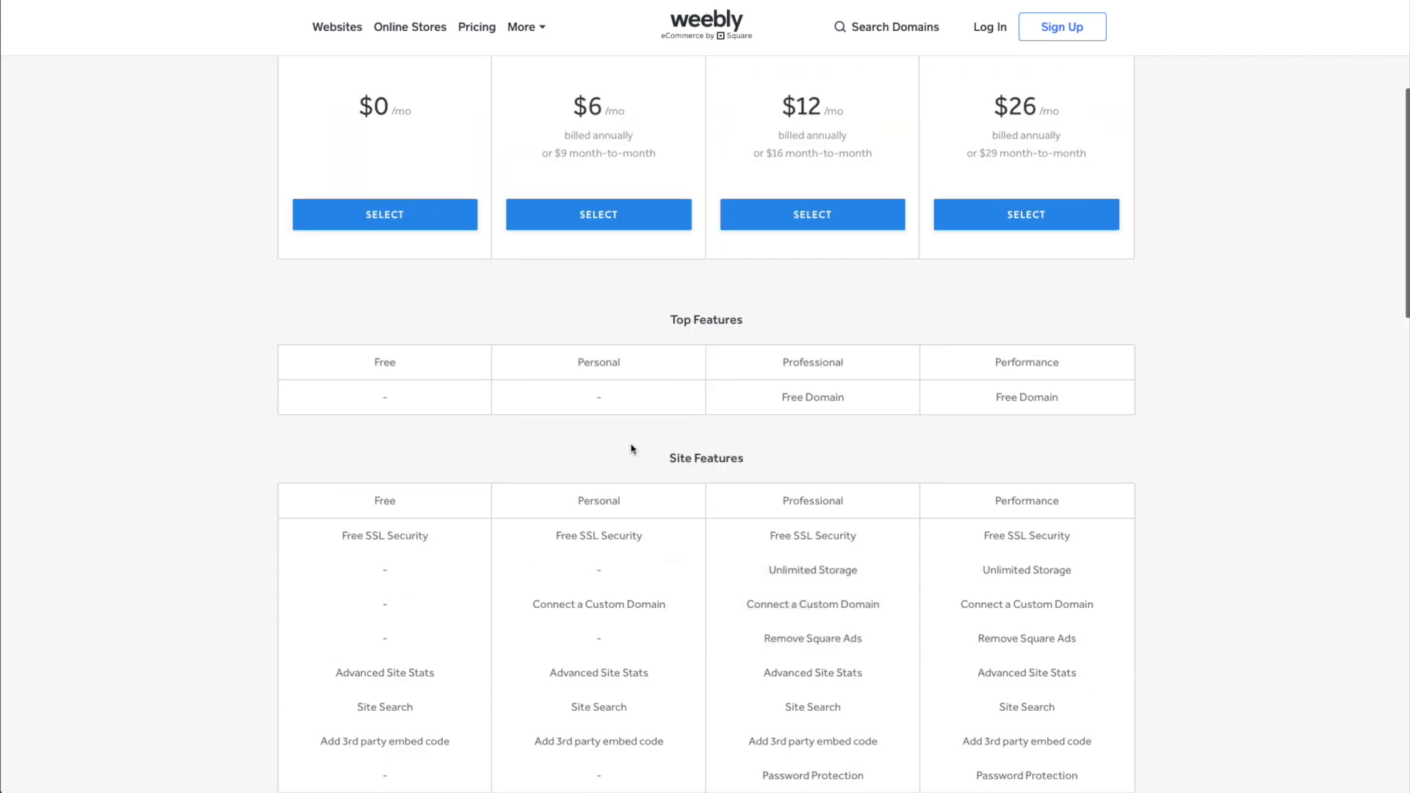
scroll(down, 3)
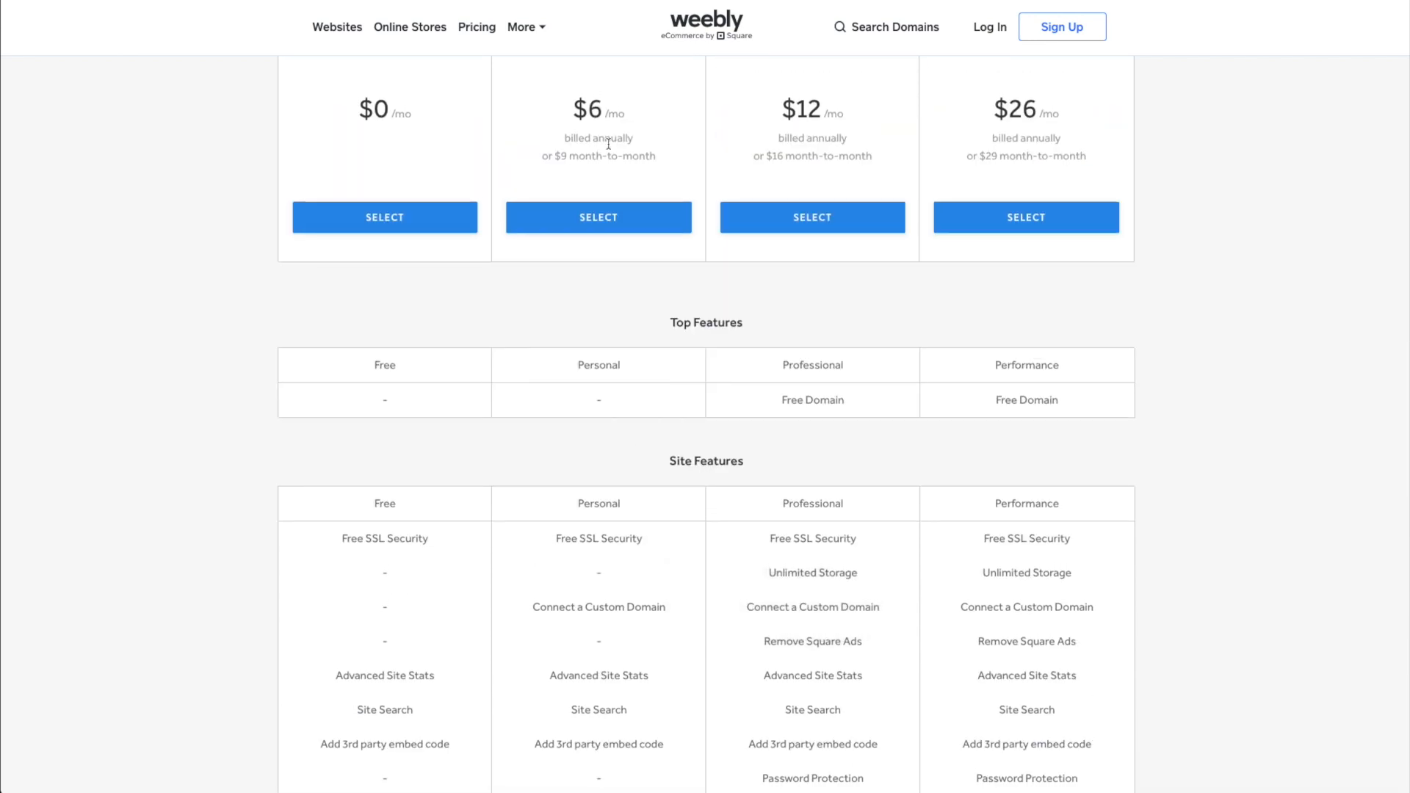